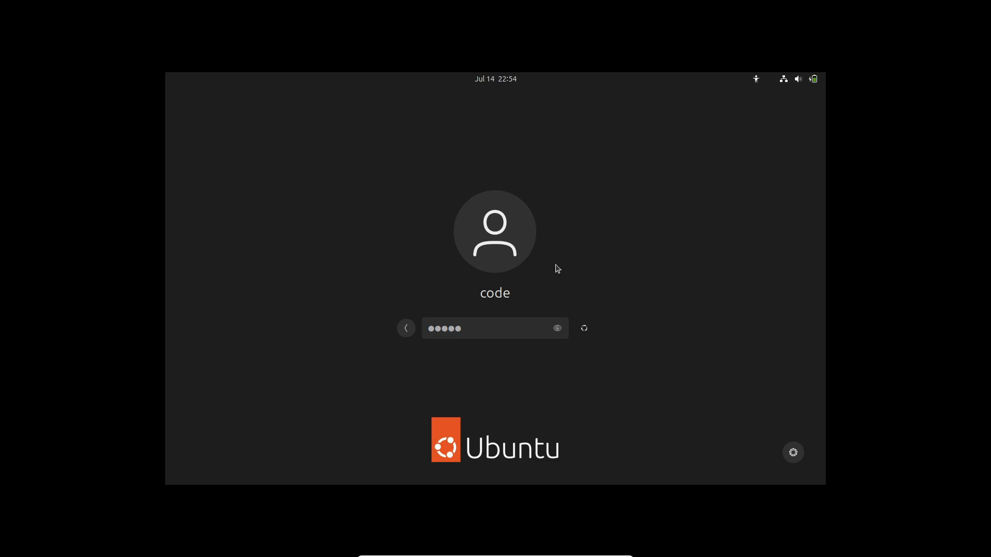
- Submit the password at the Ubuntu login screen to sign in
key(Return)
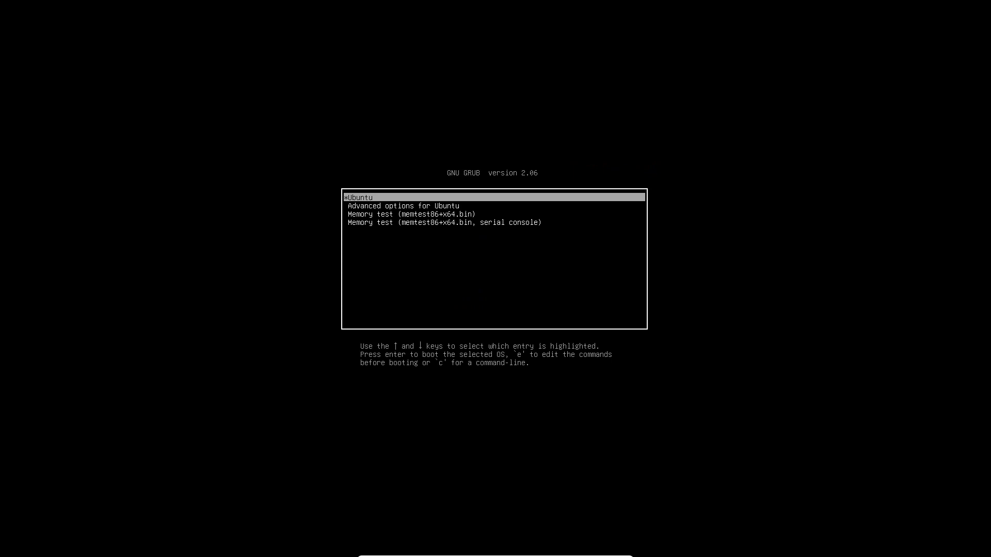
- Move down the GRUB entry list and boot the selected Ubuntu entry
key(Down)
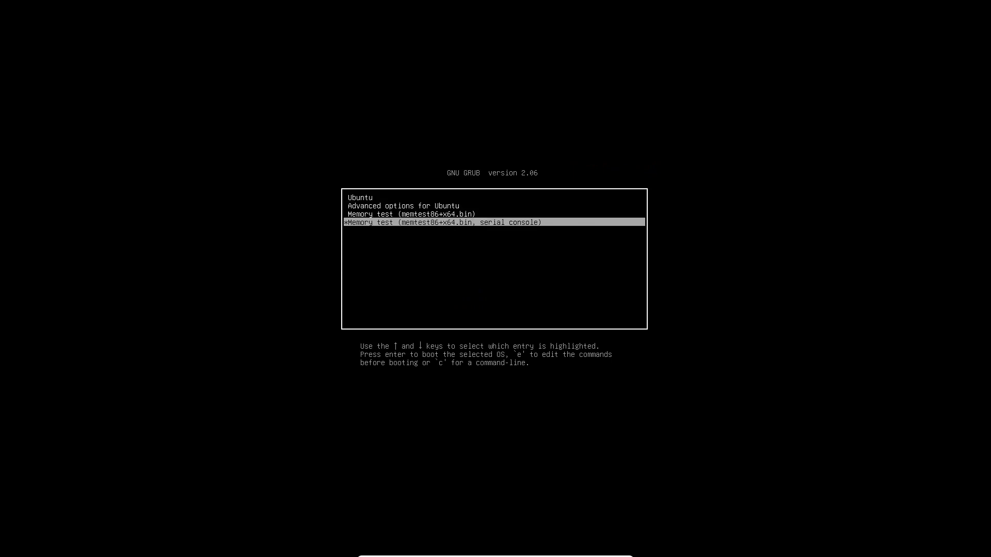
key(Return)
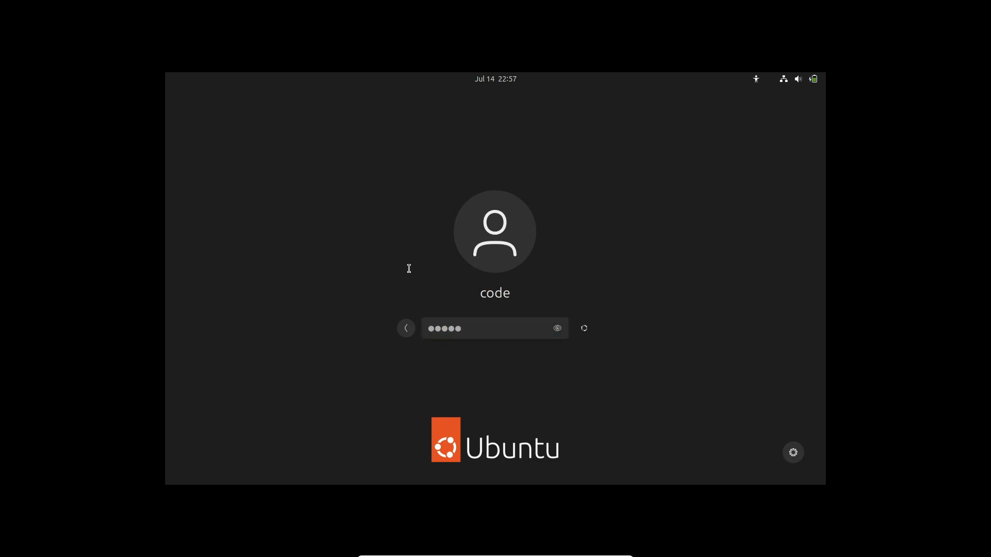
- Log in with the entered password and launch Terminal from Show Apps
key(Return)
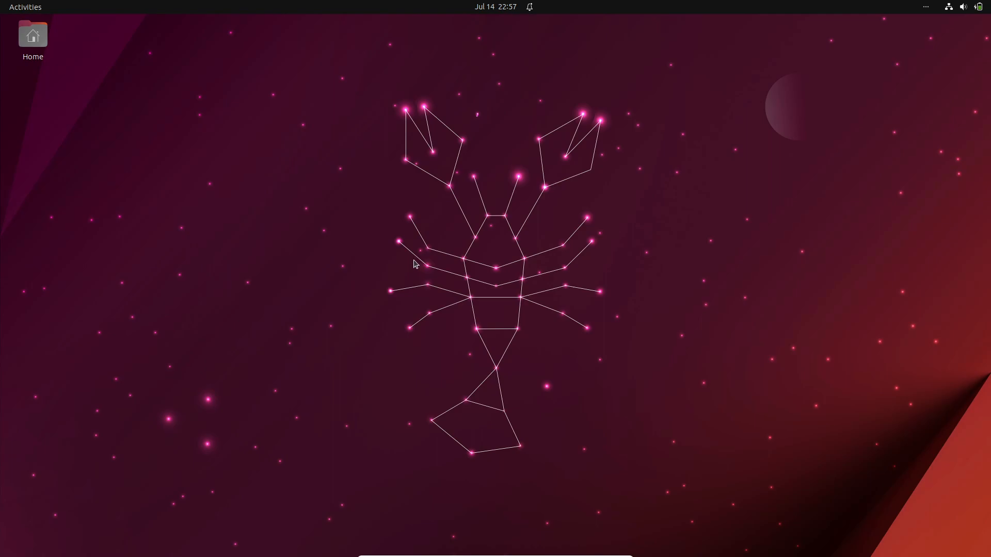
mouse_move(198, 119)
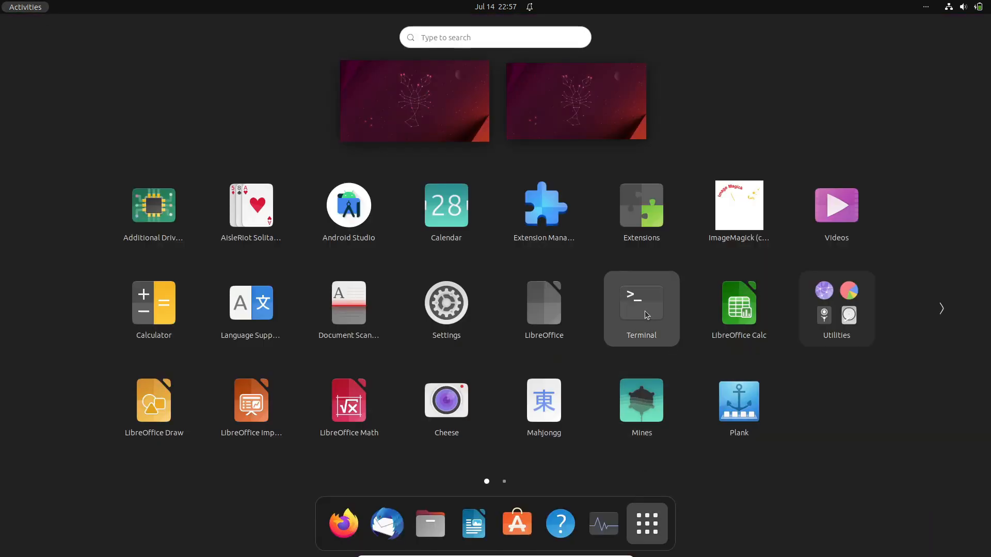
click(641, 302)
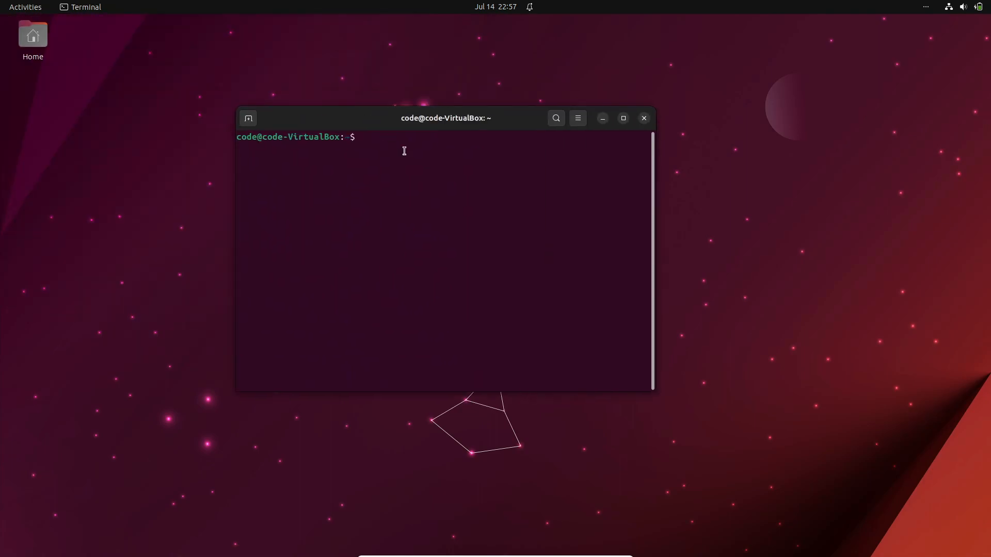
- Run 'sudo nano /etc/default/grub' and authenticate with the administrator password
text(sudo)
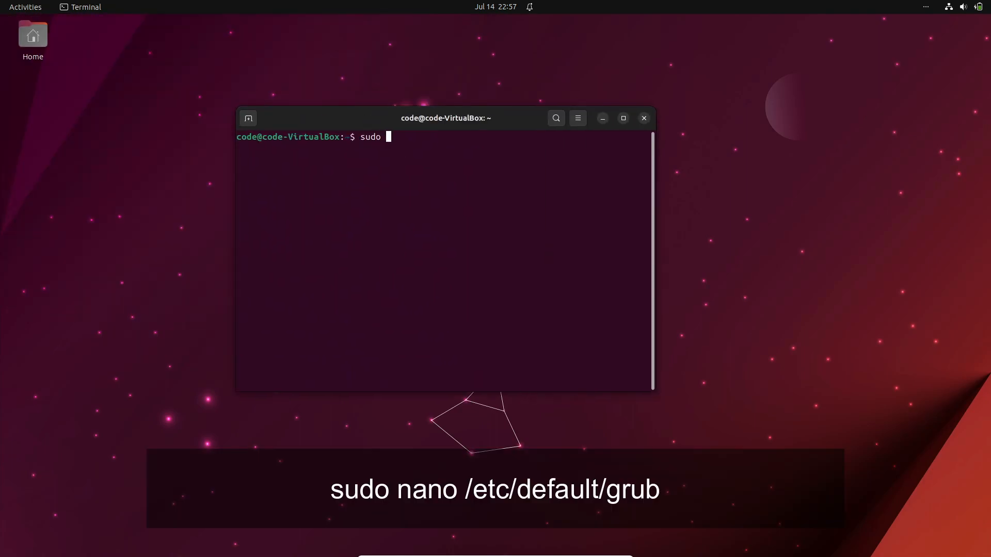
text(nano /)
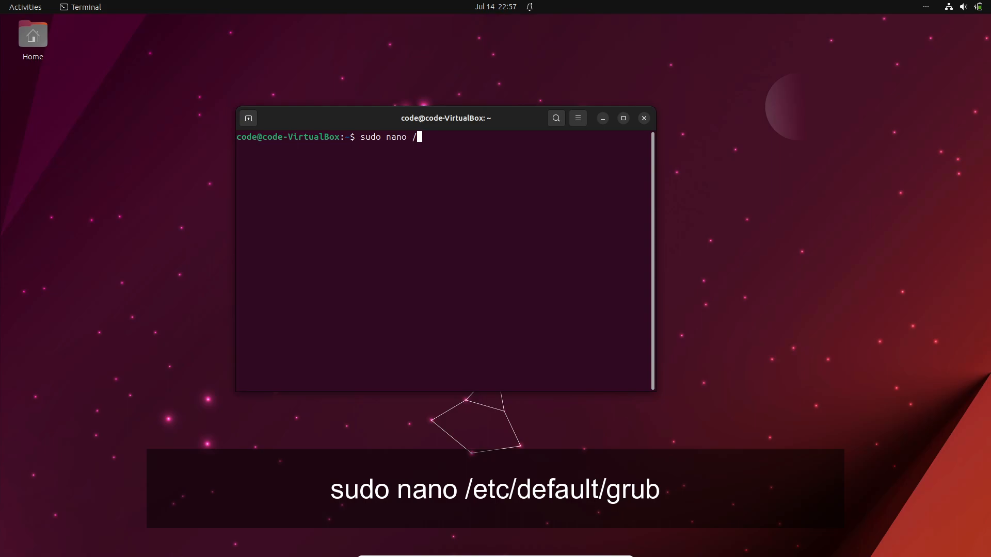
text(etc/)
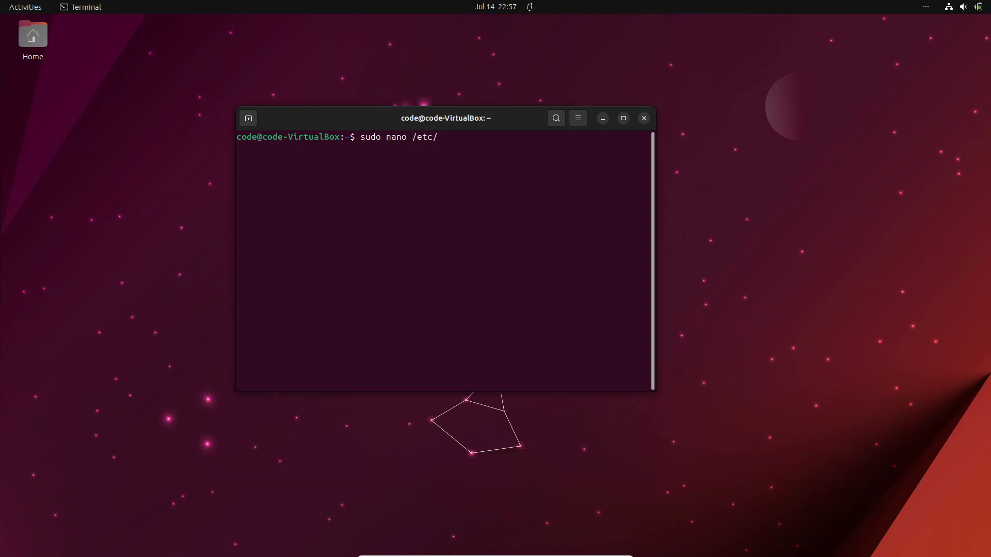
text(defaul)
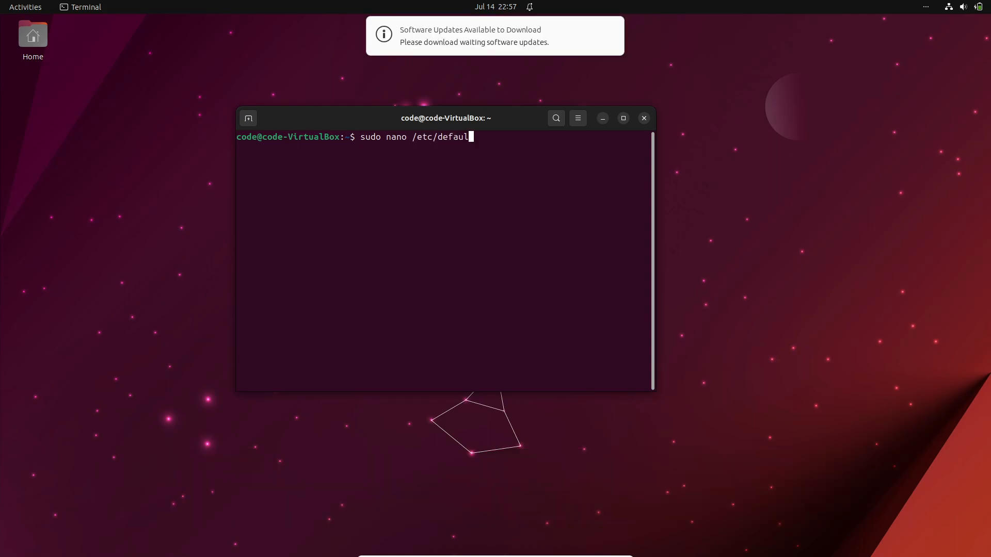
text(t)
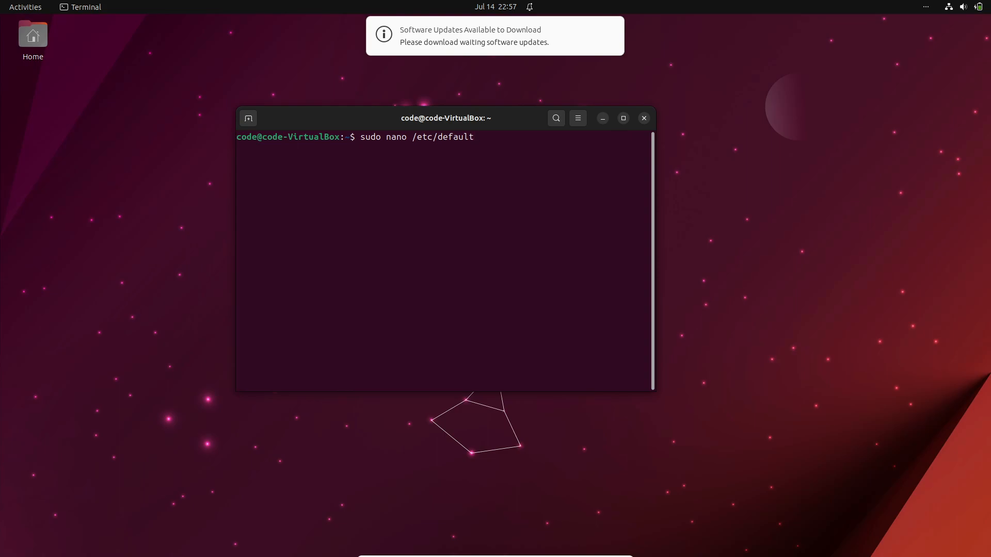
text(grub)
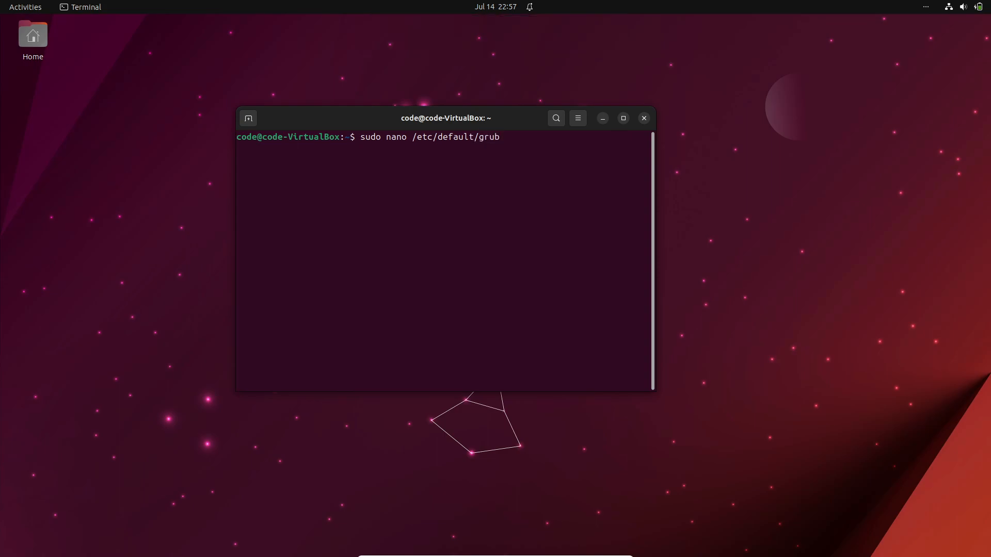
key(Return)
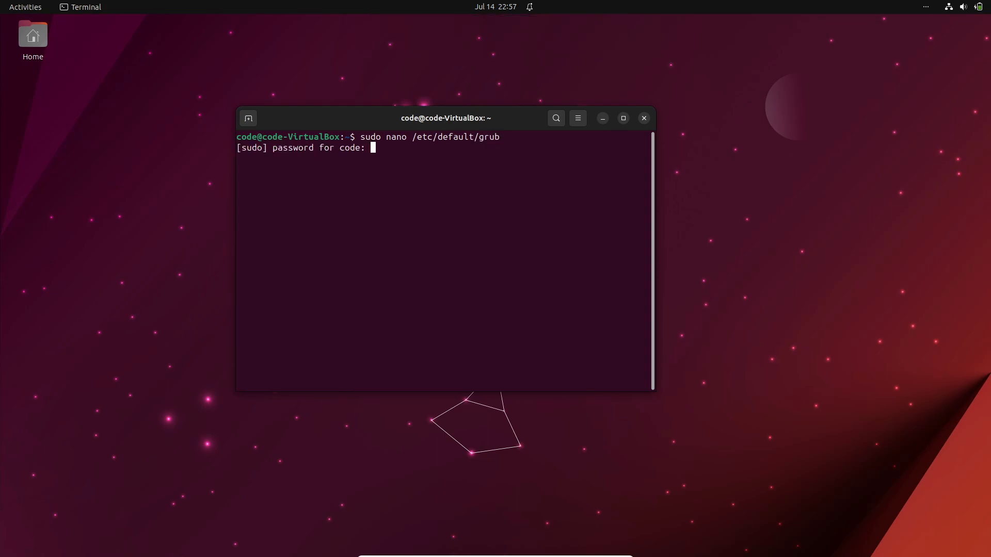
key(Return)
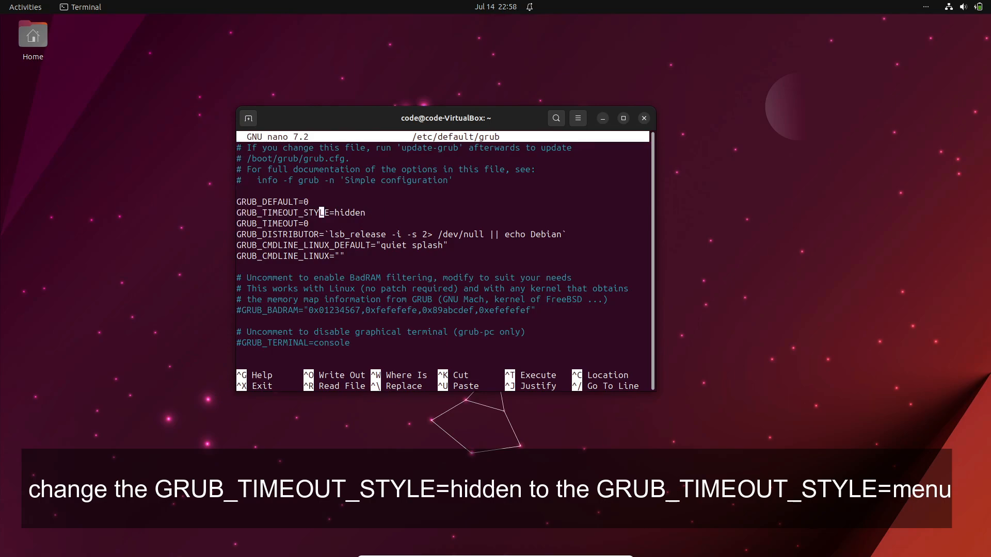
- Change GRUB_TIMEOUT_STYLE from hidden to menu and GRUB_TIMEOUT from 0 to 5
key(BackSpace)
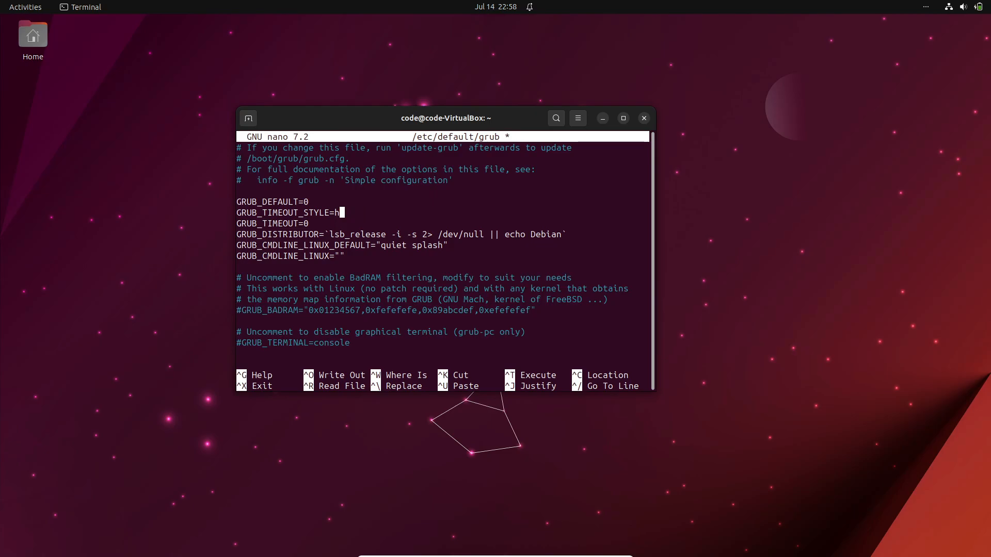
text(en)
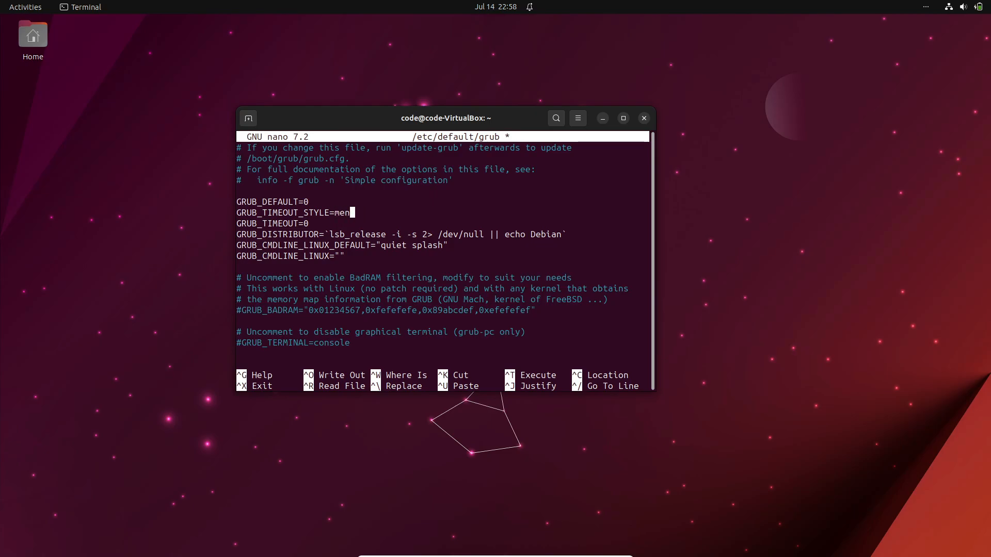
text(u)
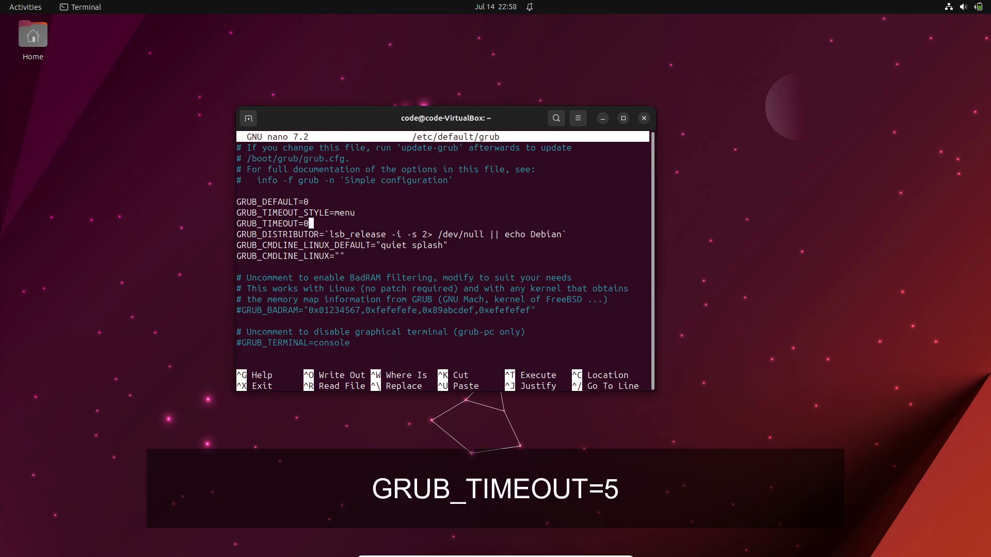
key(BackSpace)
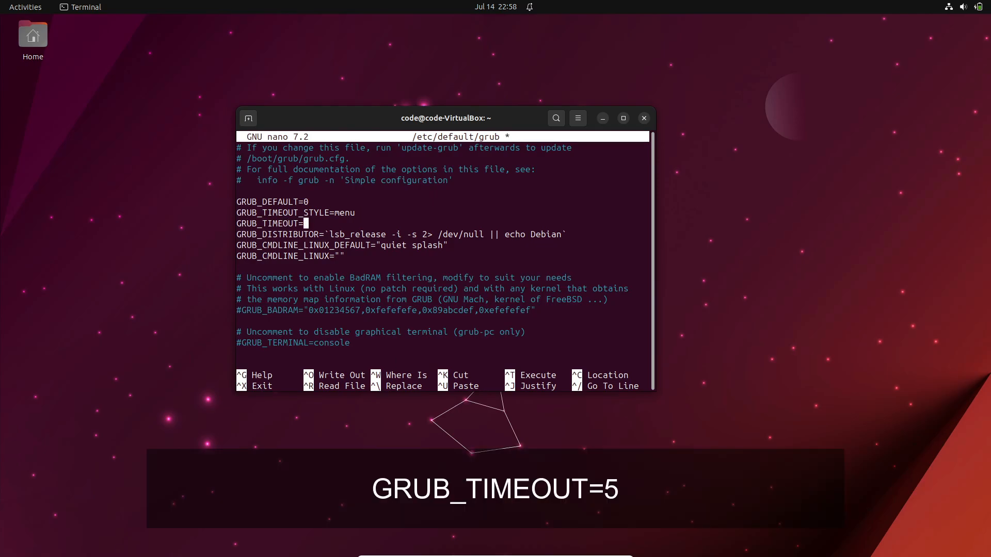
text(5)
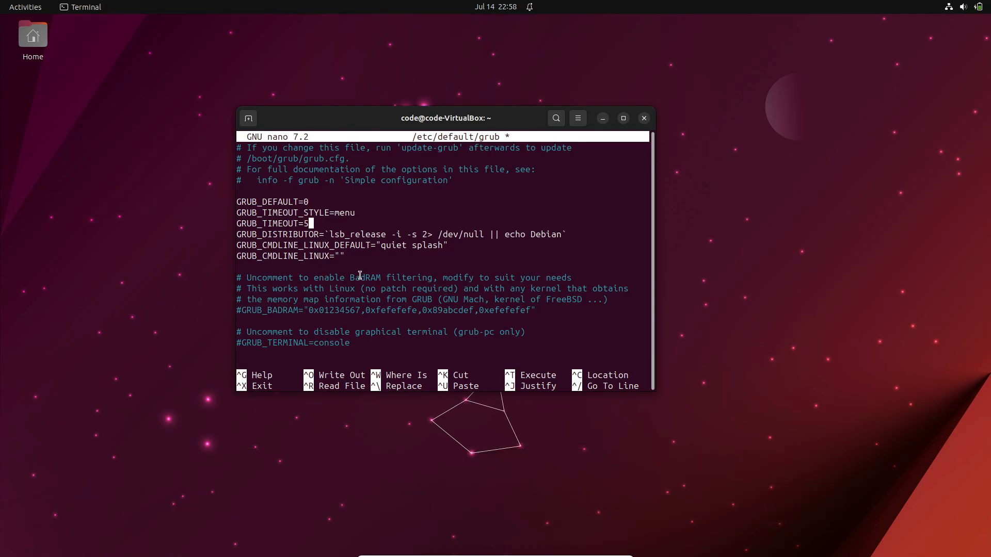
- Save the edited grub file with Ctrl+O and exit nano
key(ctrl+o)
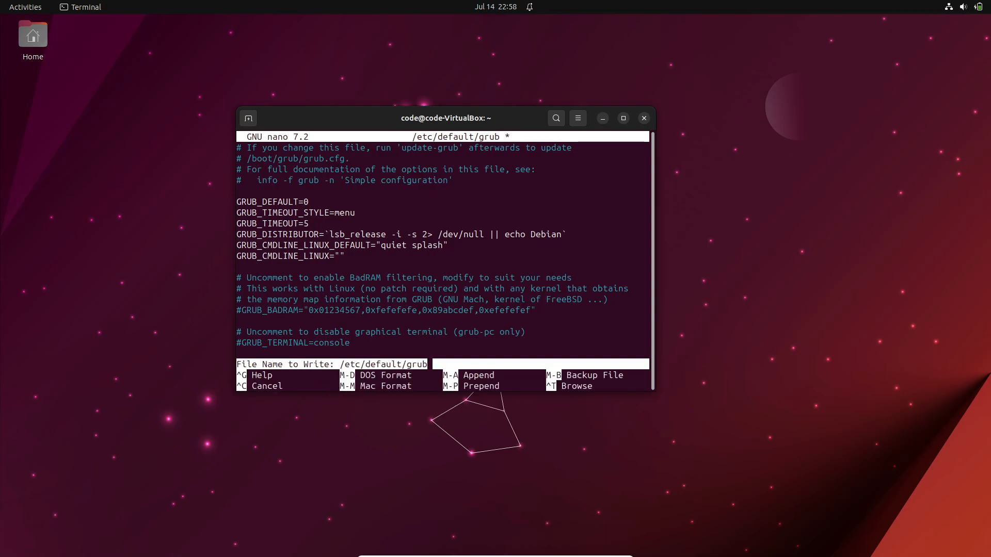
key(Enter)
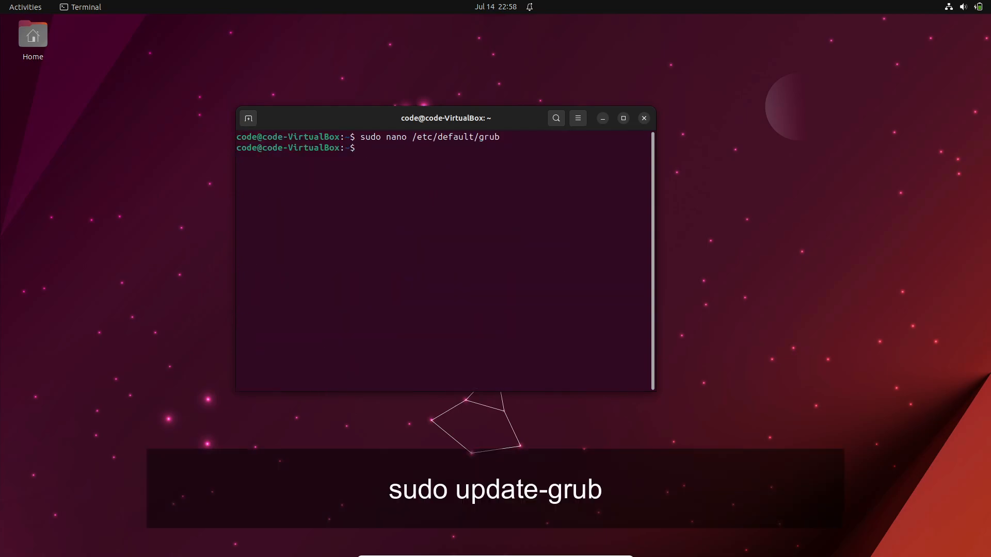
- Run 'sudo update-grub' to regenerate the boot configuration
text(sudo)
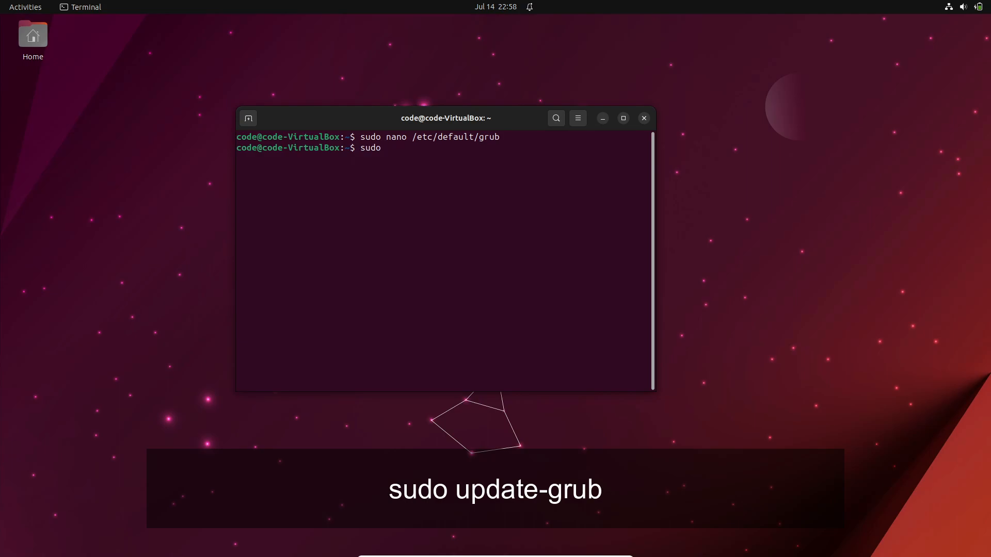
text(update)
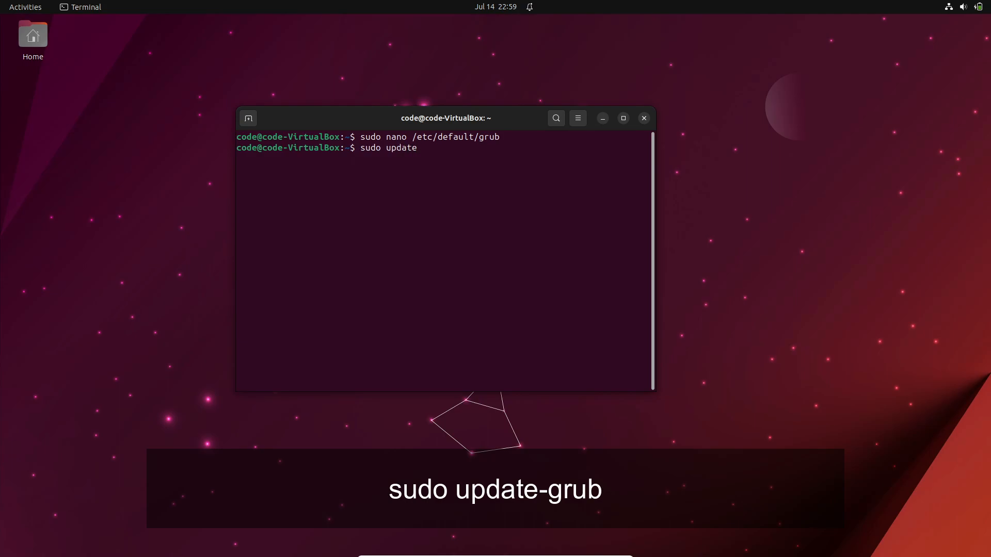
text(-grub)
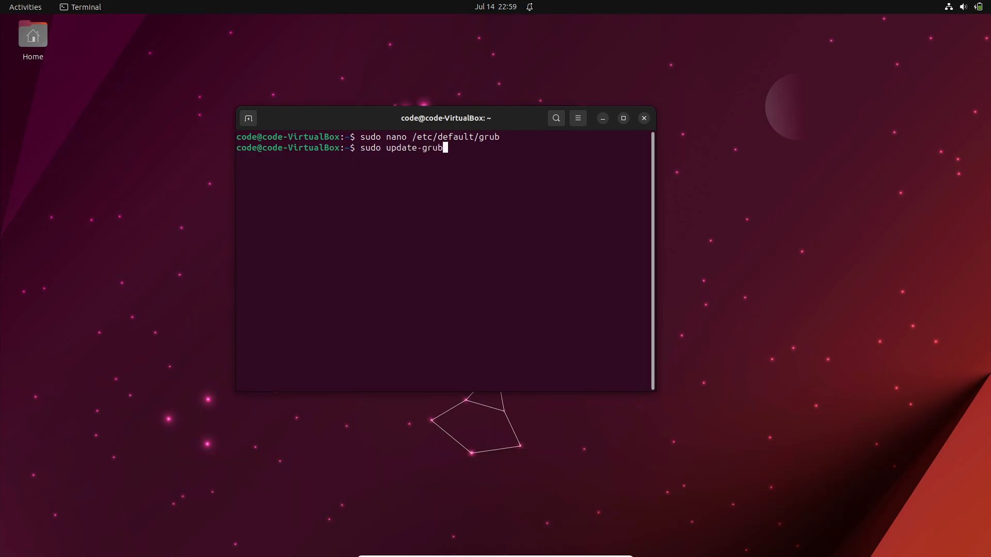
key(Return)
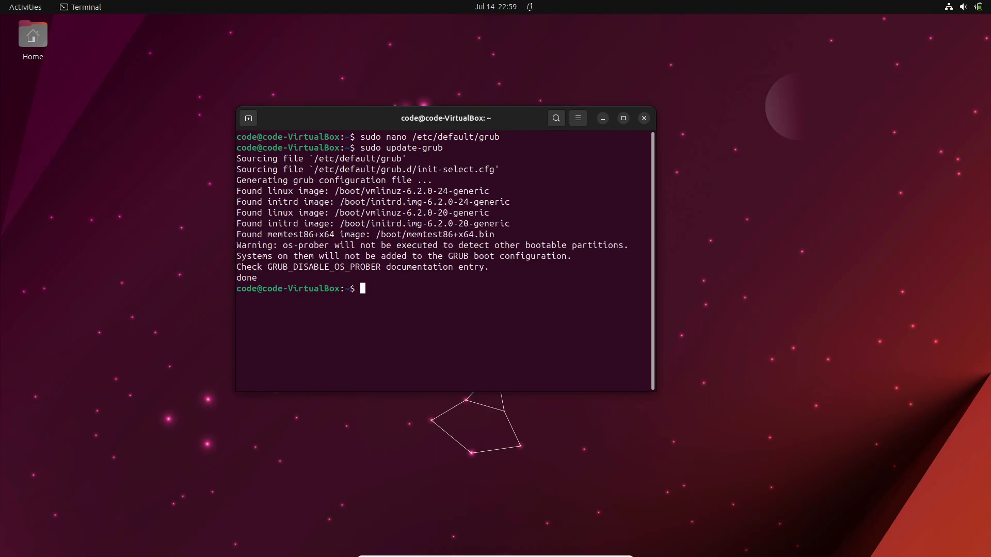
mouse_move(640, 130)
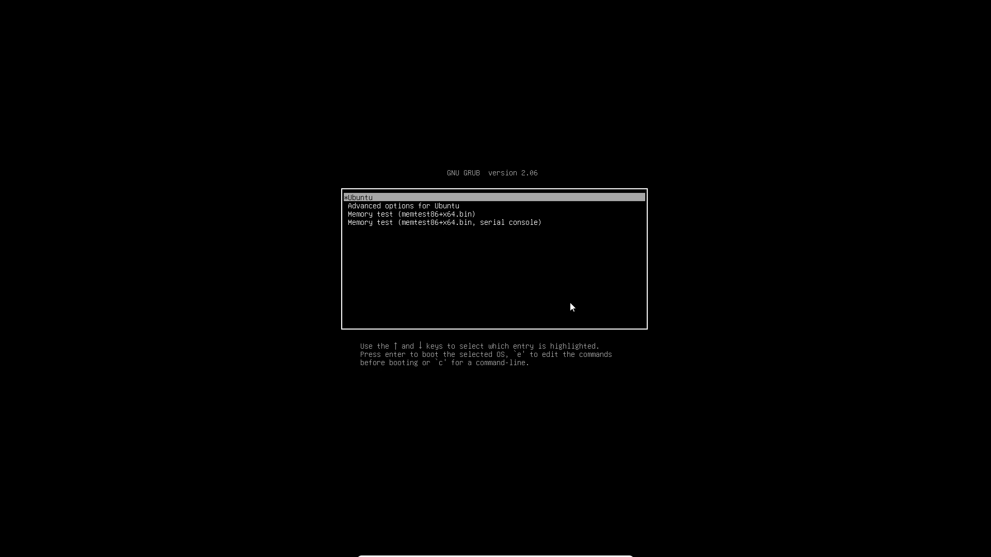
- Boot the Ubuntu entry from the GRUB menu
key(Return)
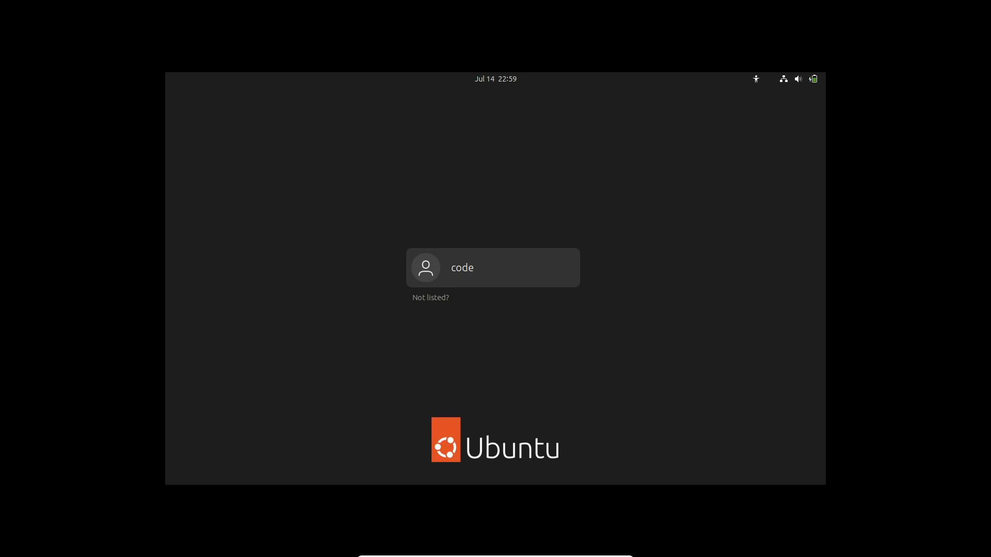
- Select the user account and type its password on the login screen
click(493, 267)
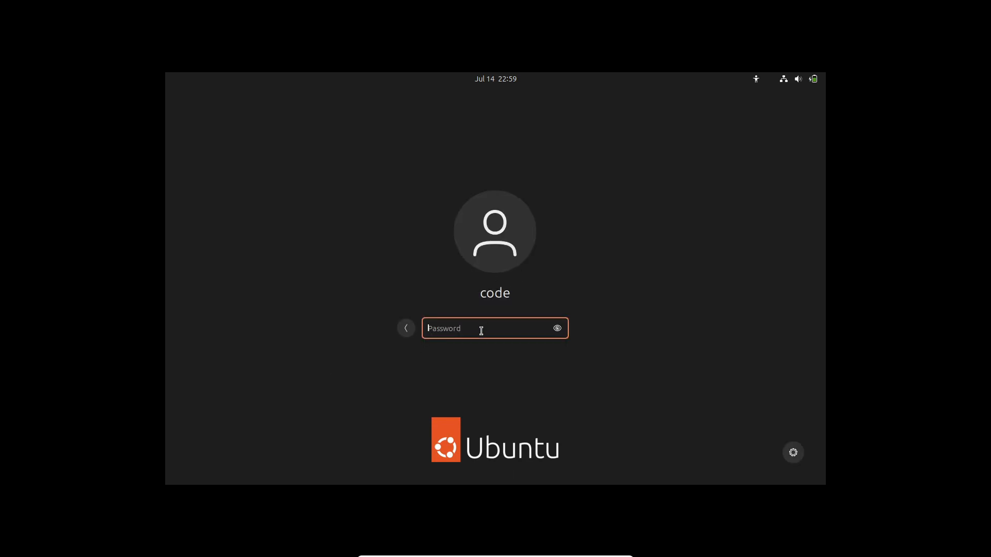
text(•••••)
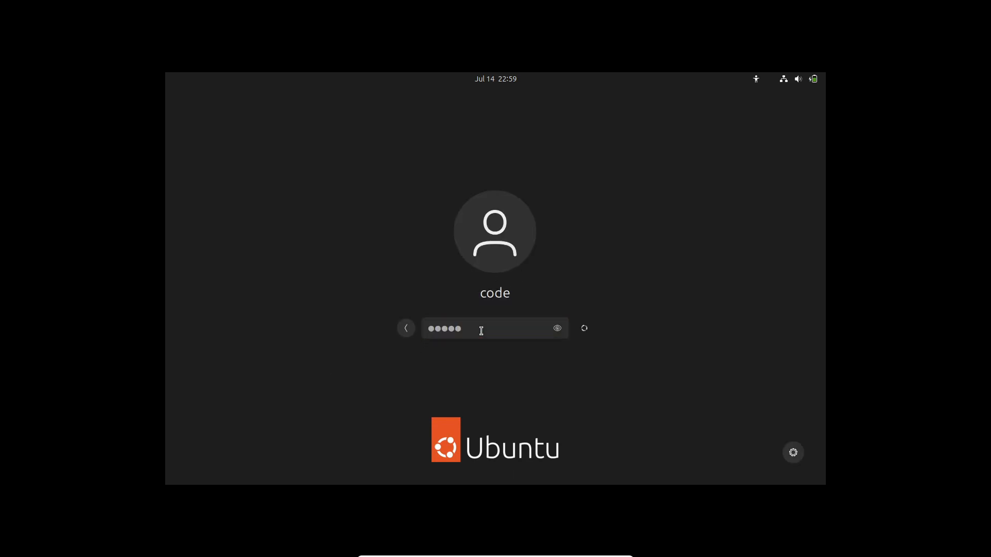